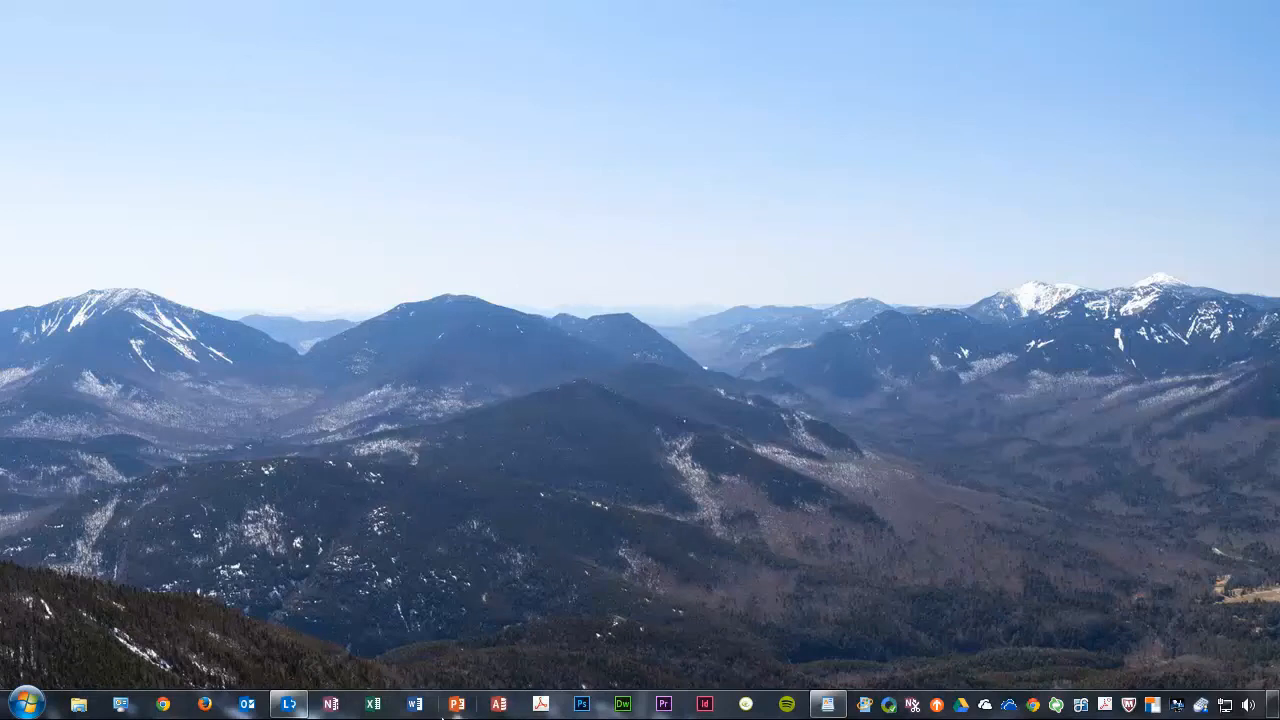
Bring the Outlook inbox window up on screen from the taskbar
left_click(244, 704)
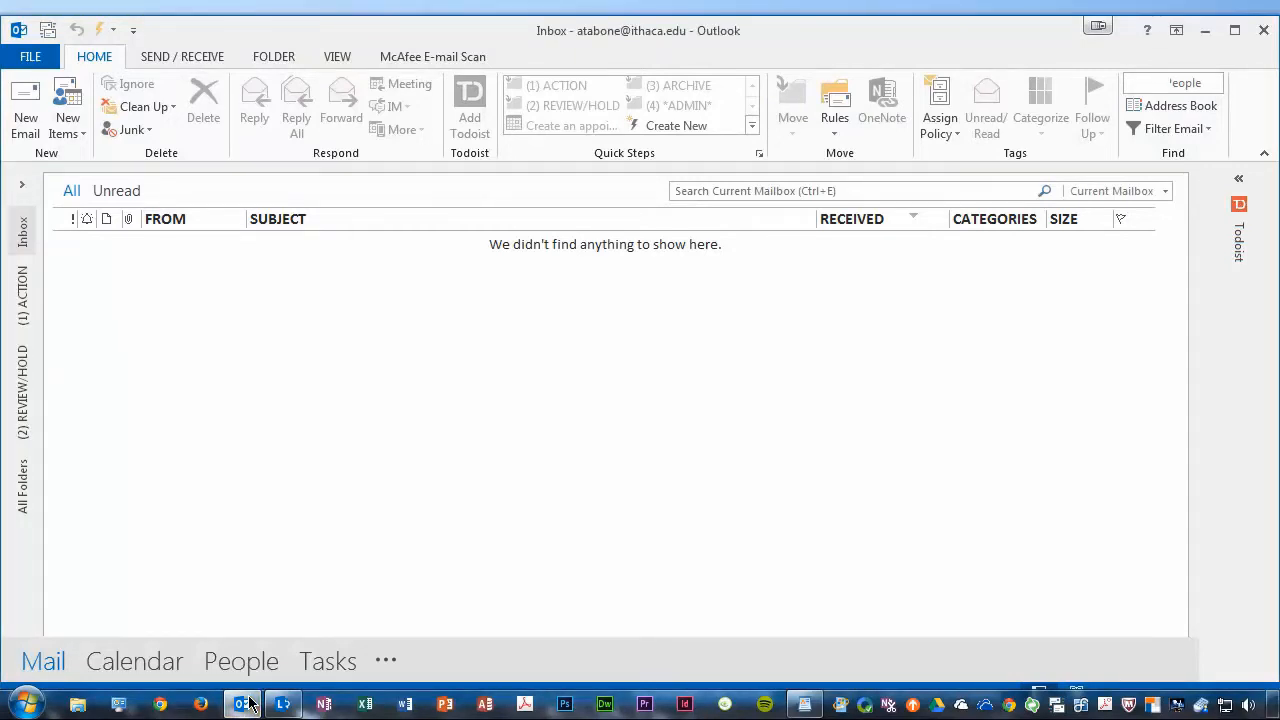
mouse_move(240, 704)
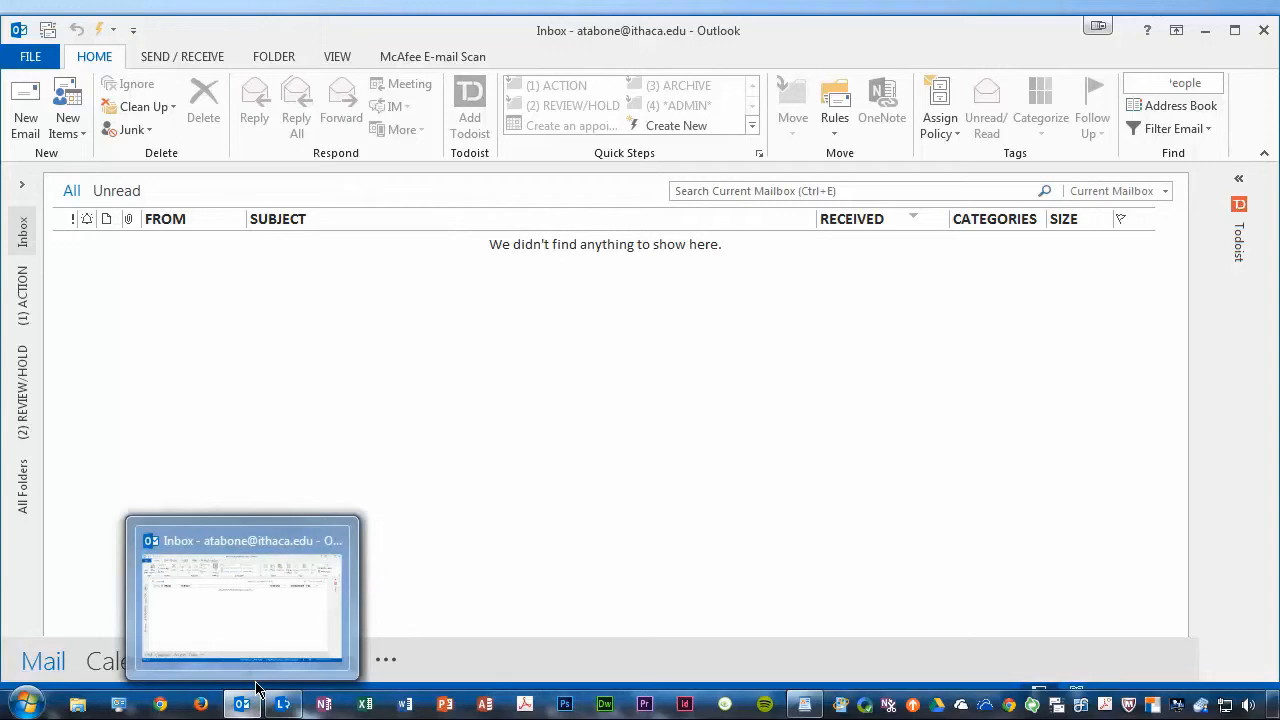
mouse_move(280, 622)
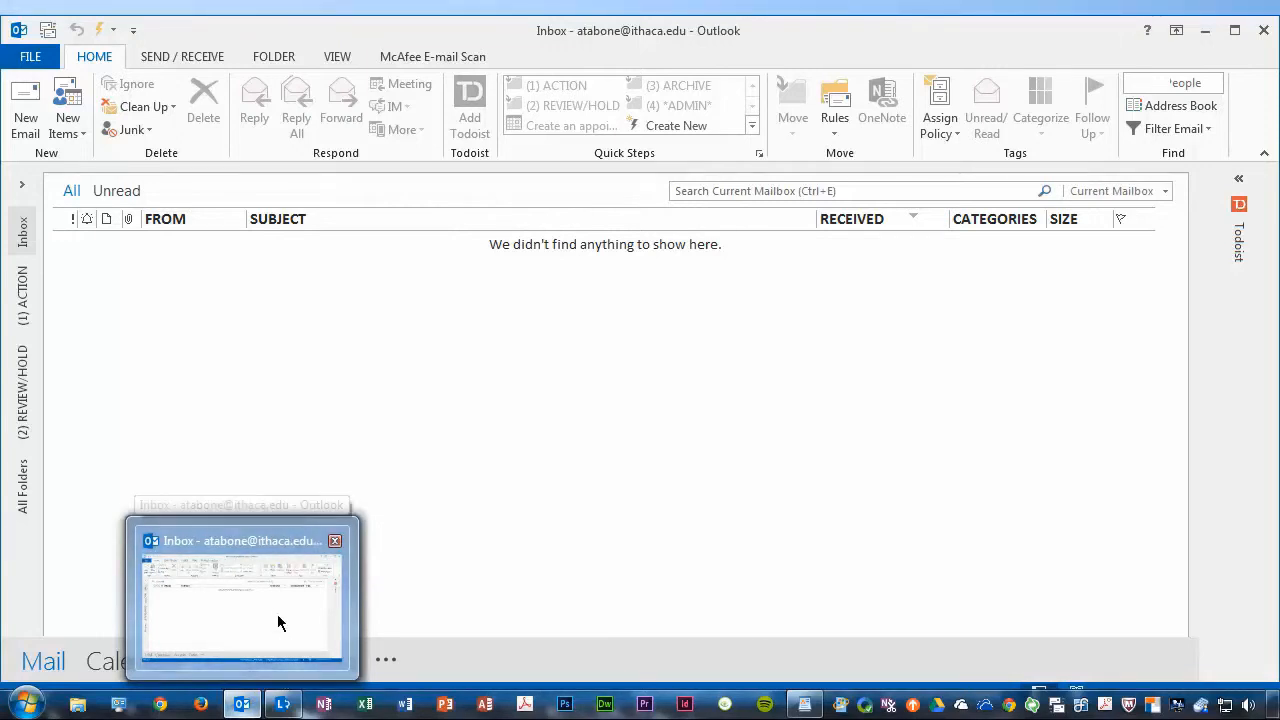
Show the Account Information backstage page for the Exchange account via FILE
left_click(30, 56)
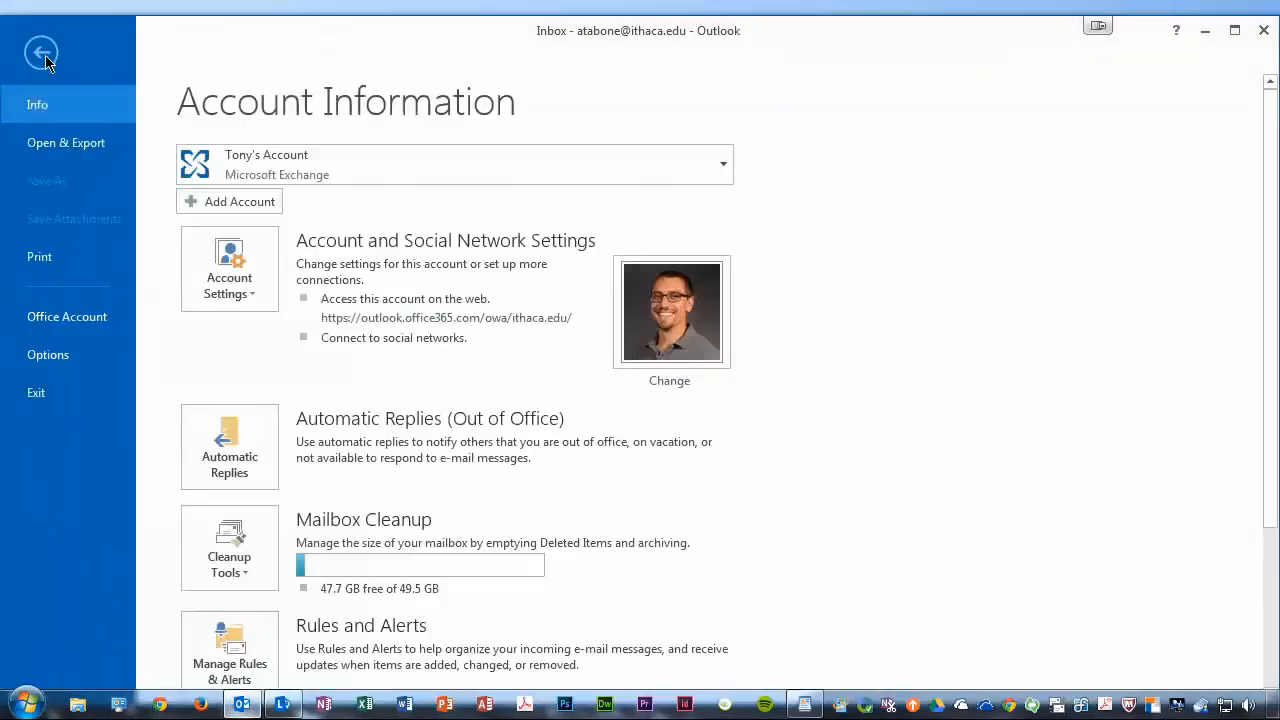
mouse_move(436, 610)
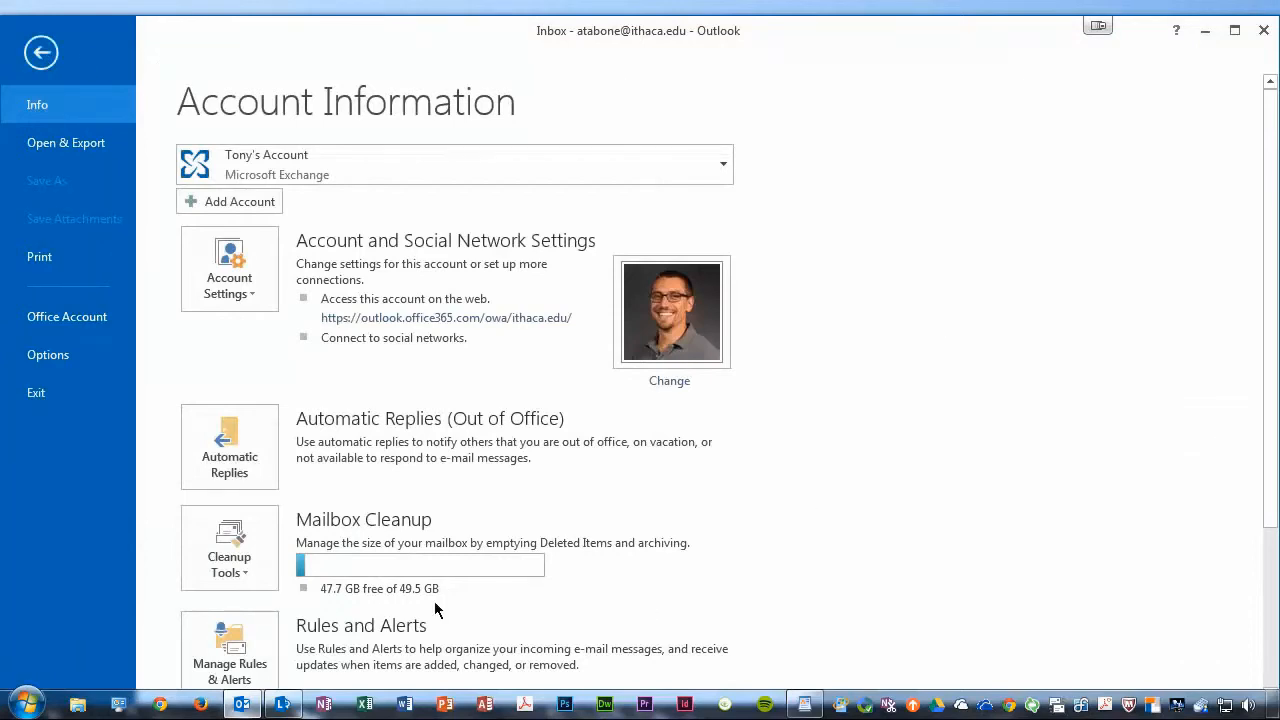
mouse_move(722, 582)
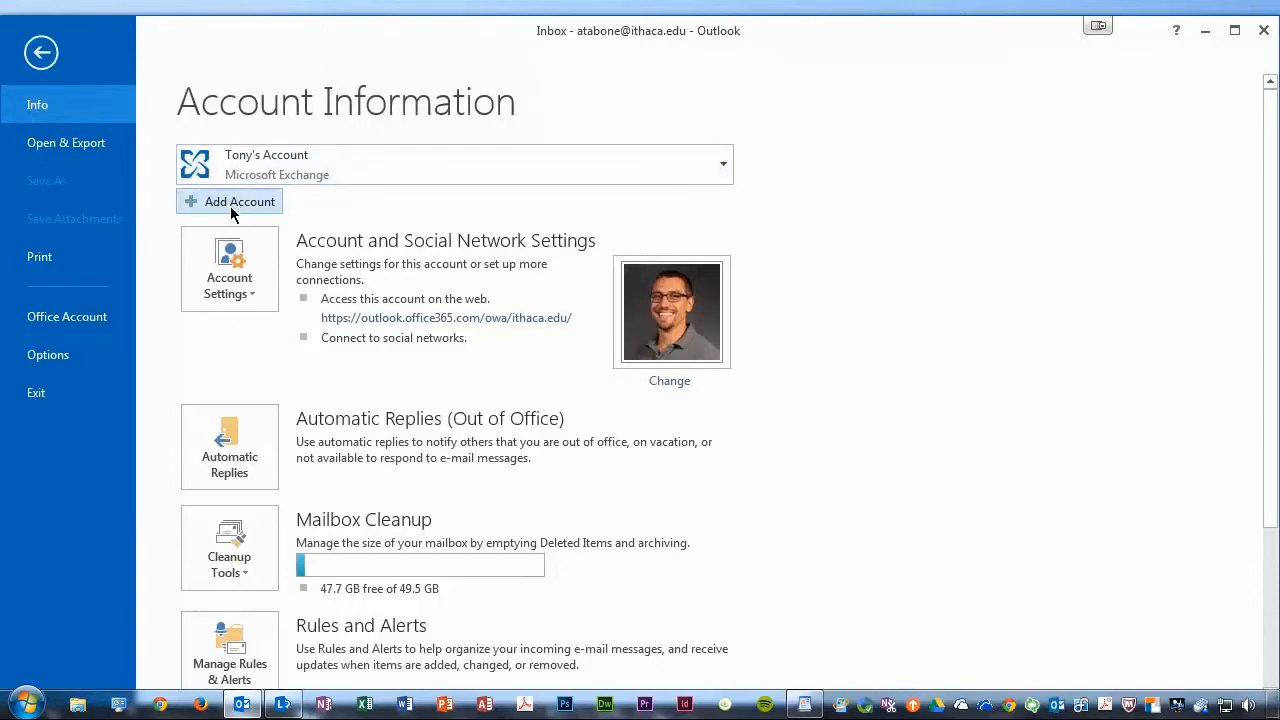
Start Add Account and enter name TLC User, its email address and the password twice
left_click(228, 200)
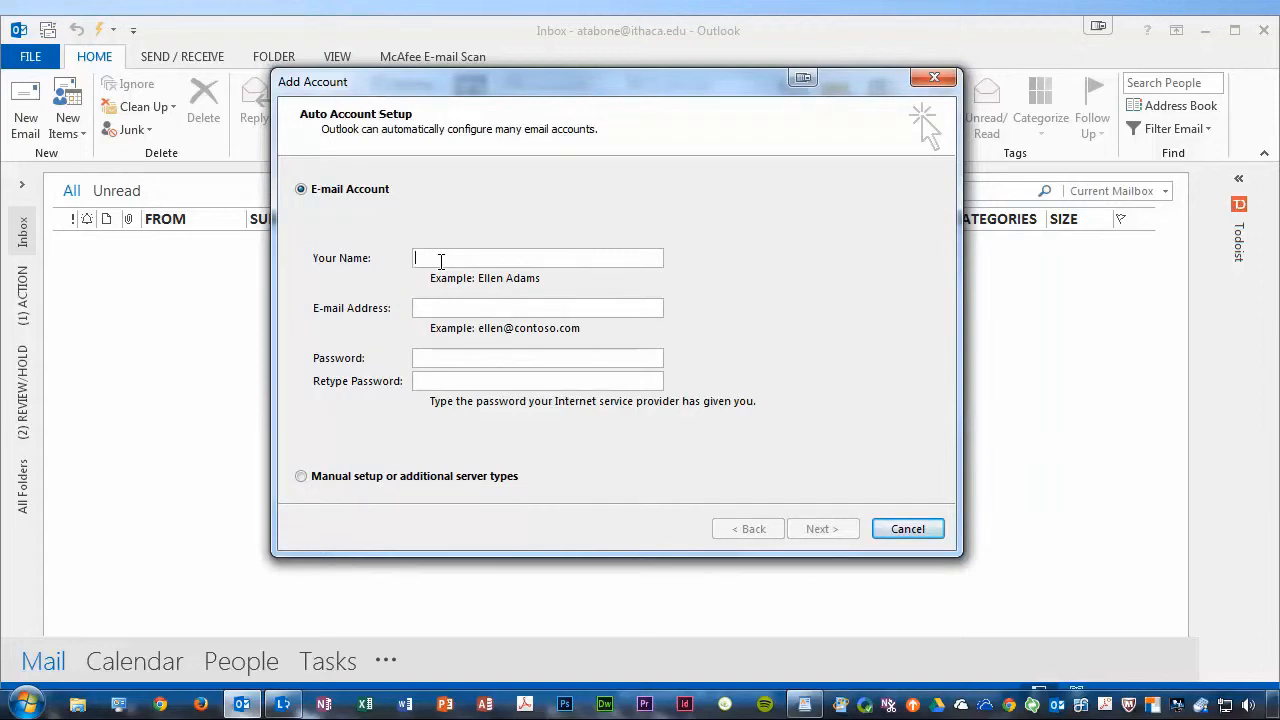
type("Tl")
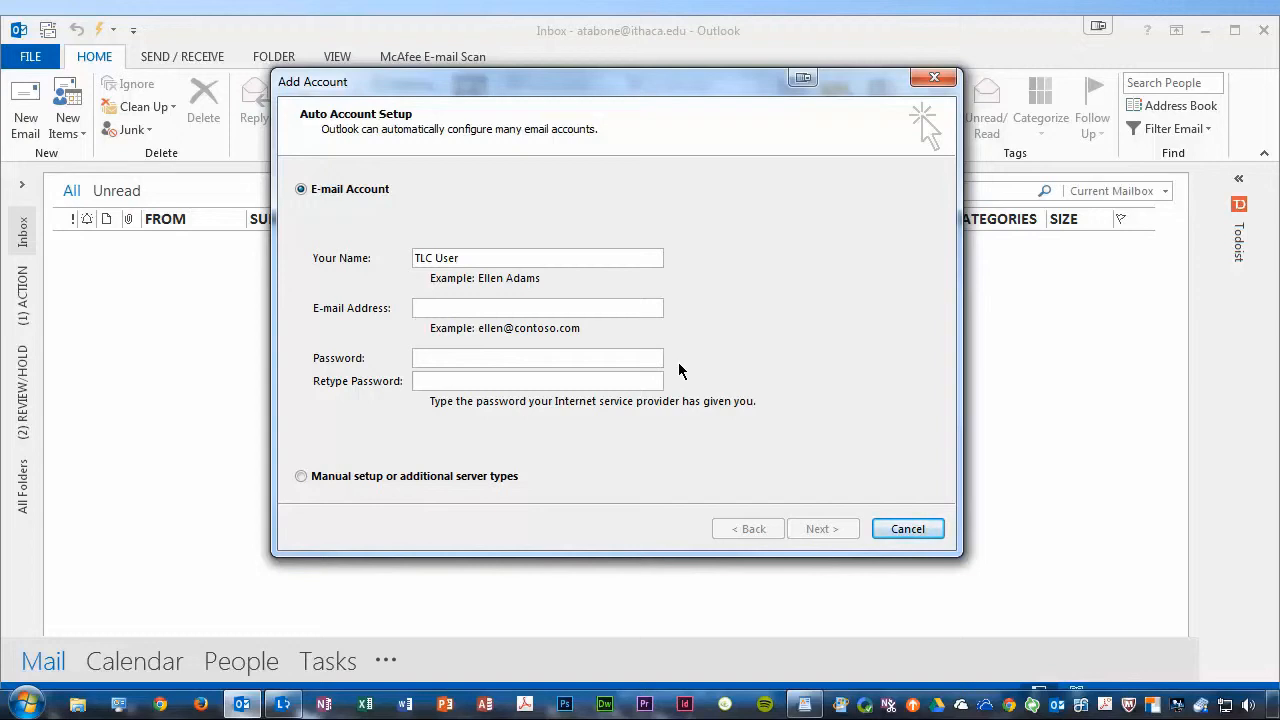
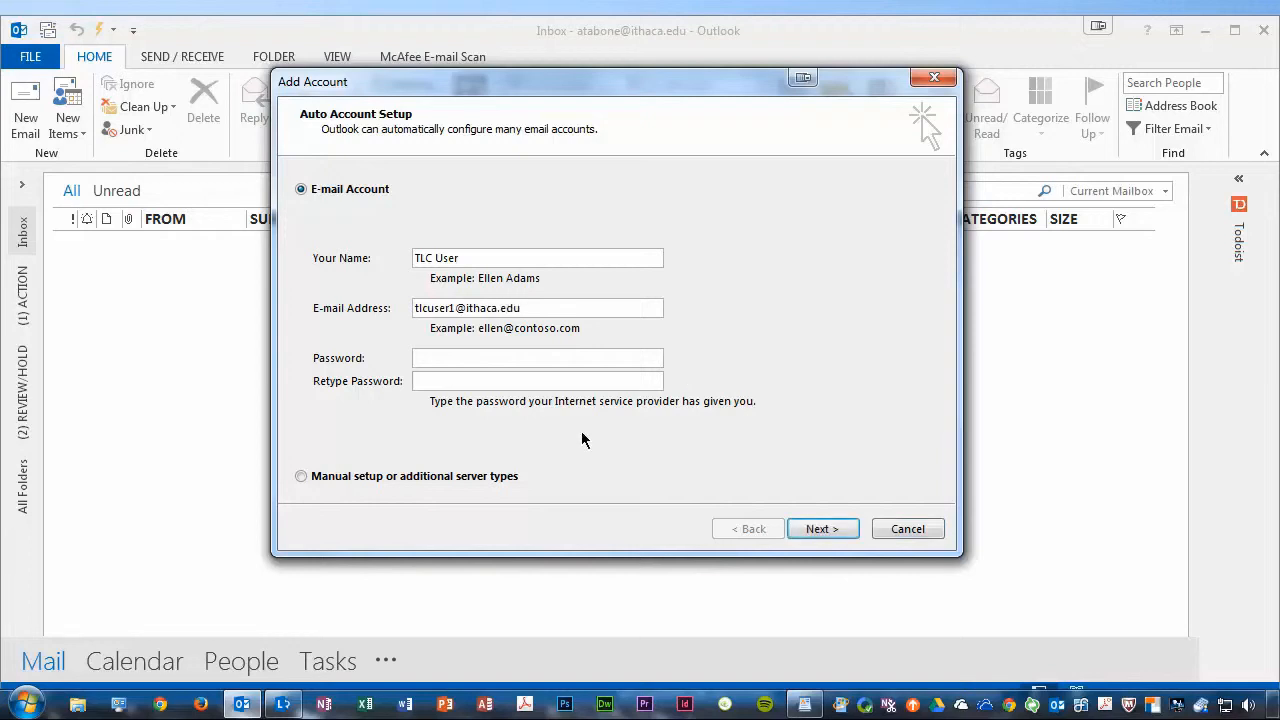
left_click(536, 356)
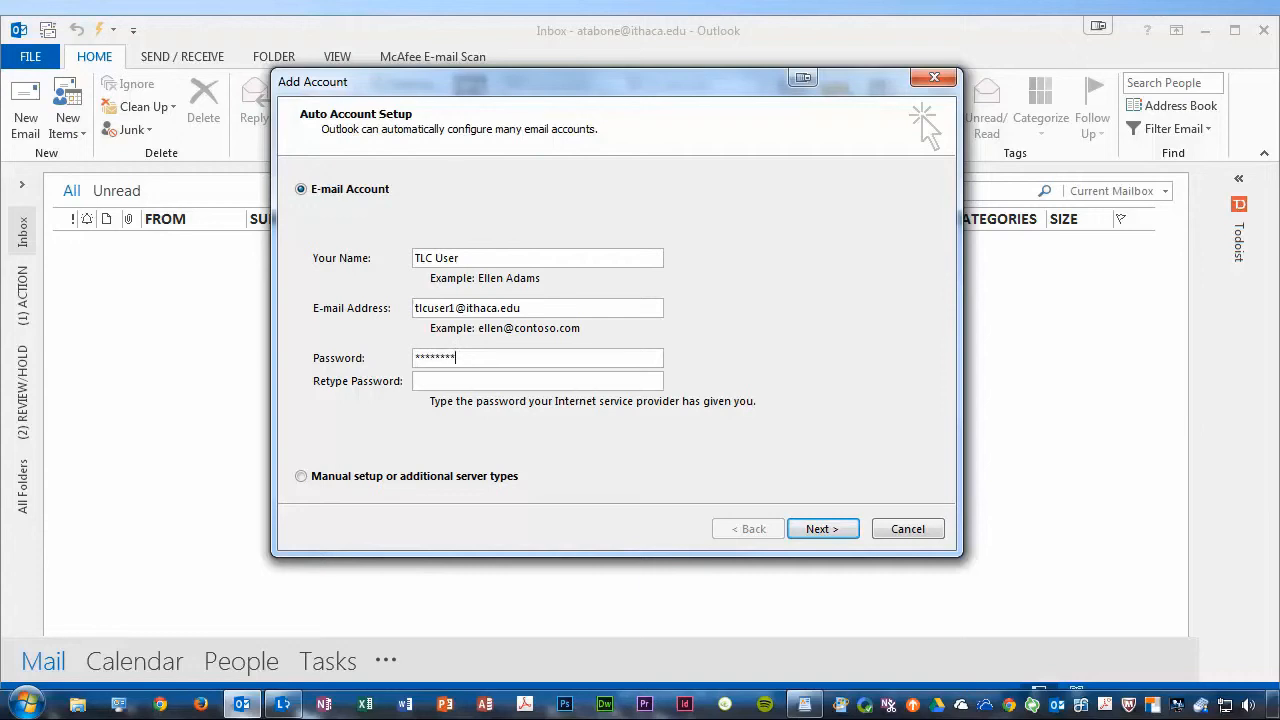
type("**")
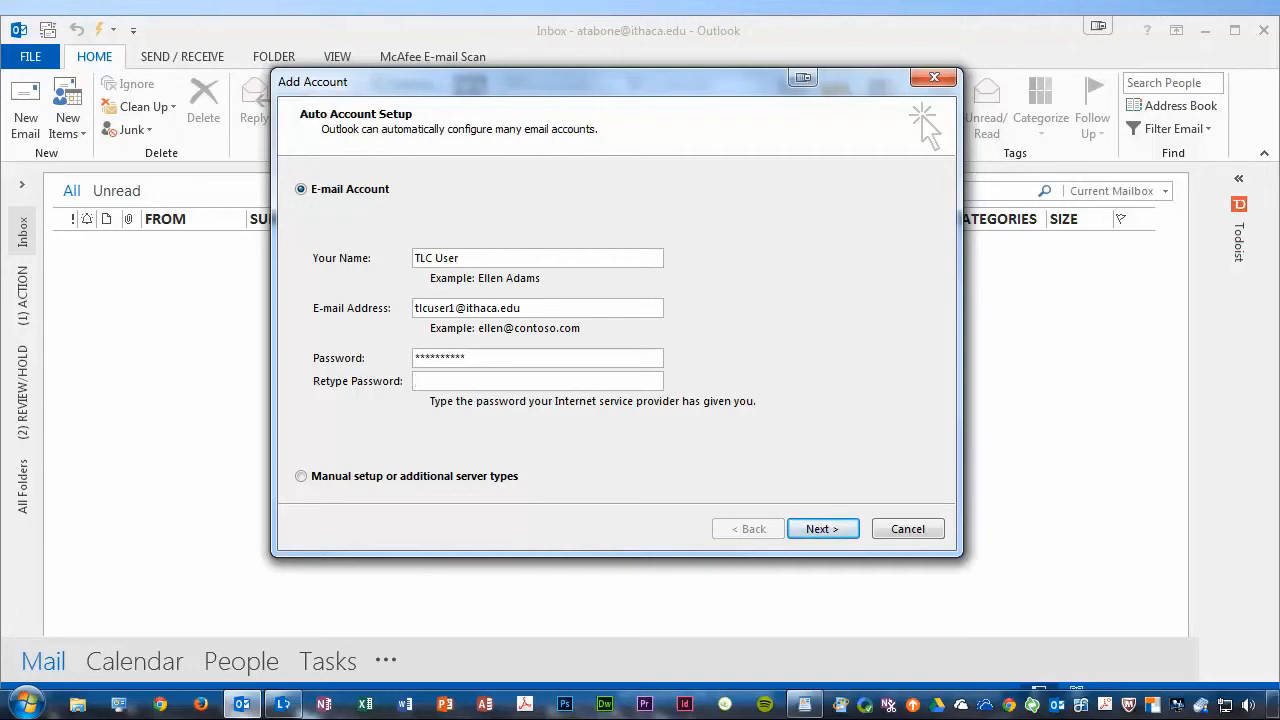
type("********")
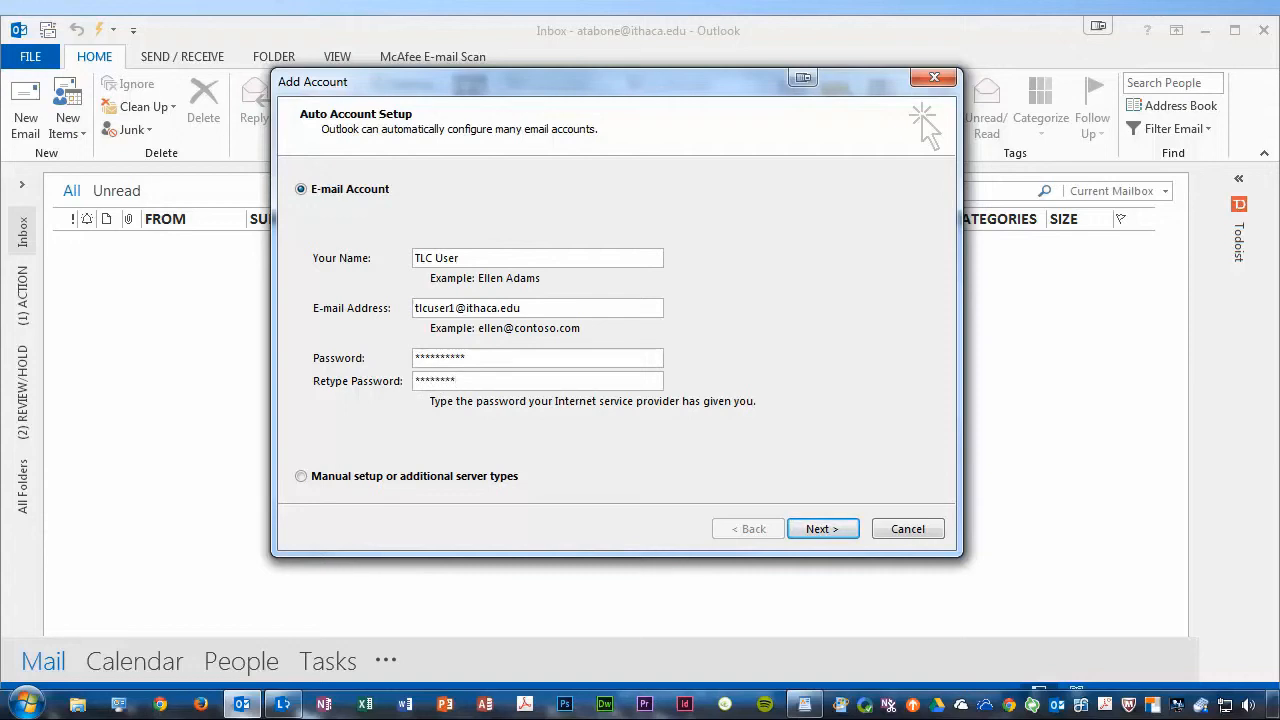
type("**")
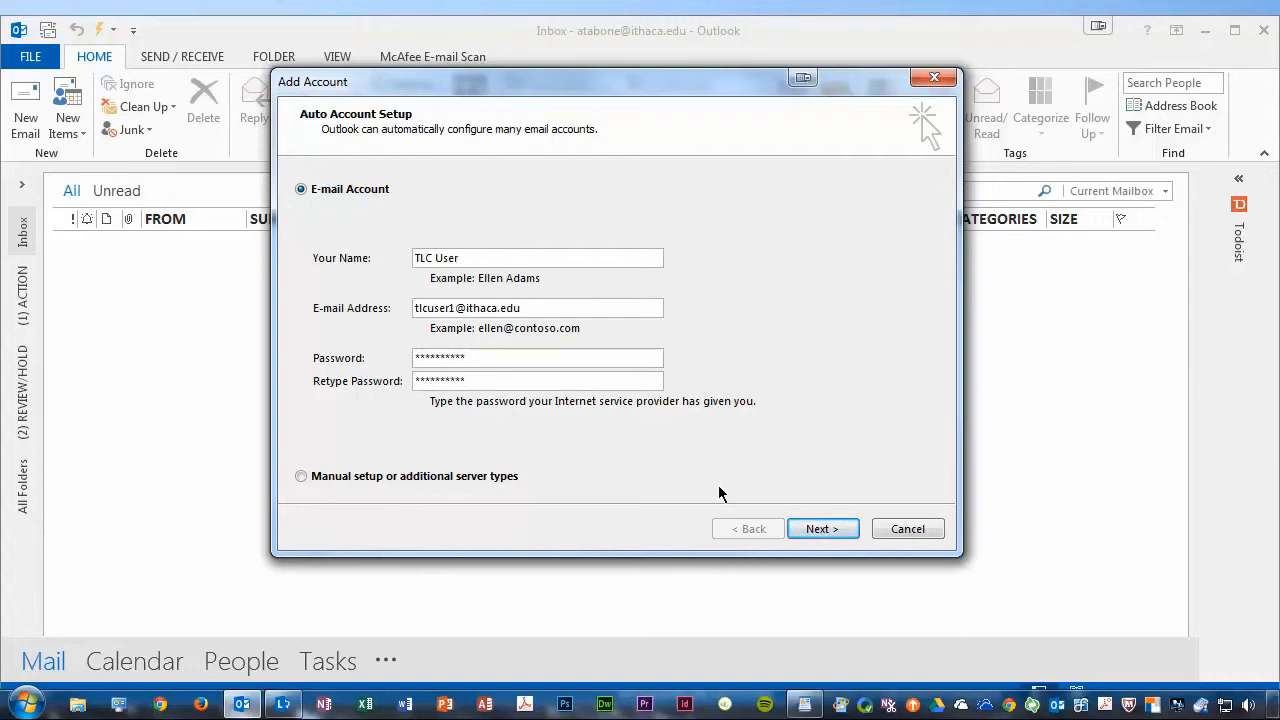
Run automatic configuration so Outlook connects, finds settings and logs on to the mail server
left_click(822, 528)
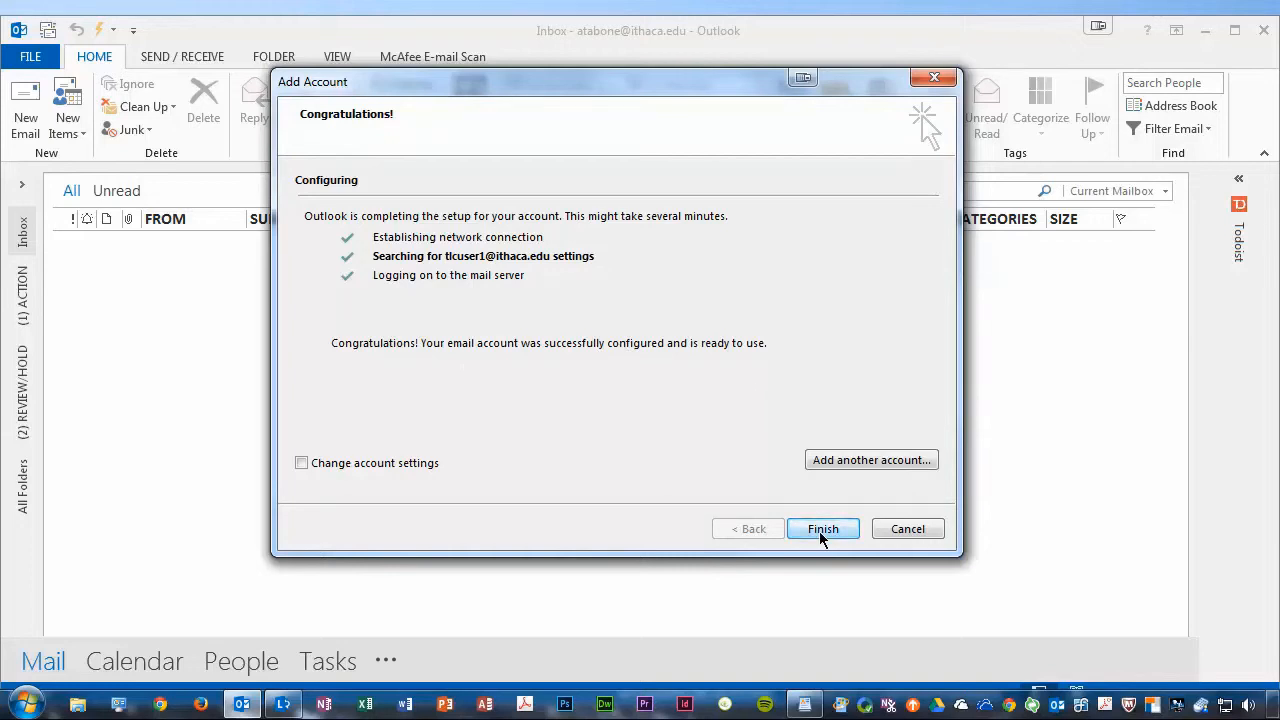
Finish the account setup, acknowledge the restart notice and close Outlook
left_click(824, 528)
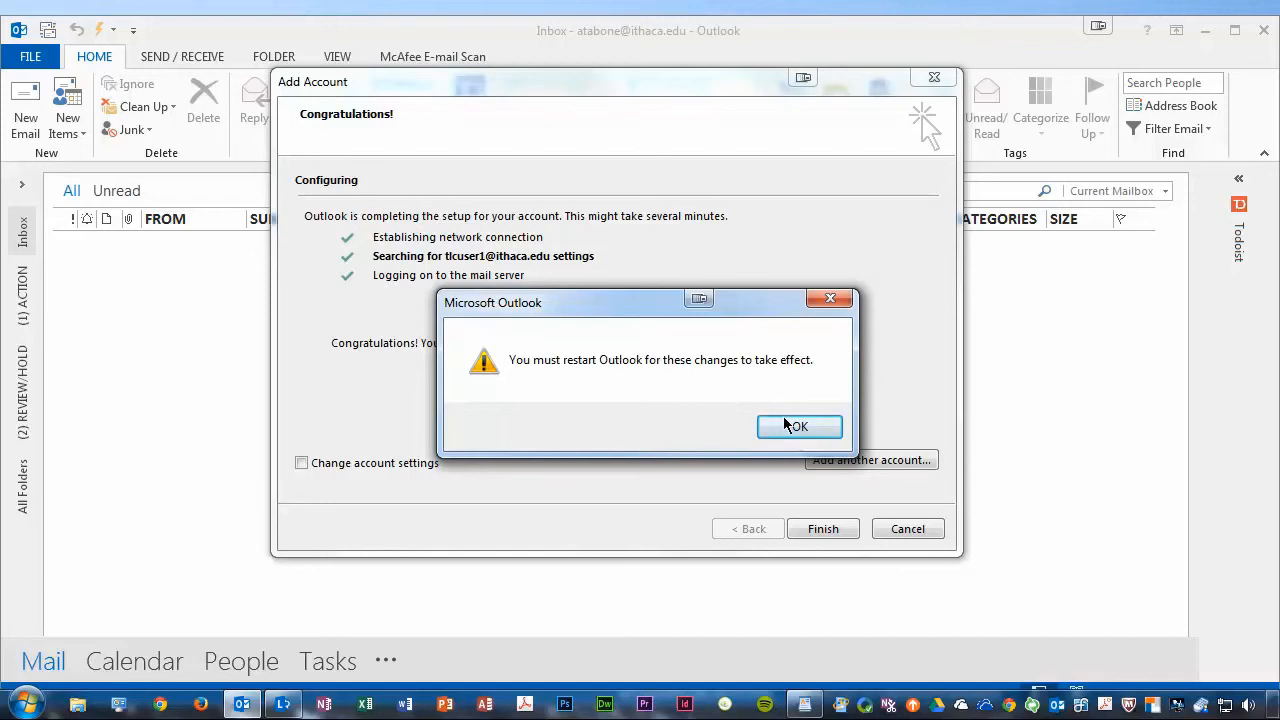
left_click(798, 426)
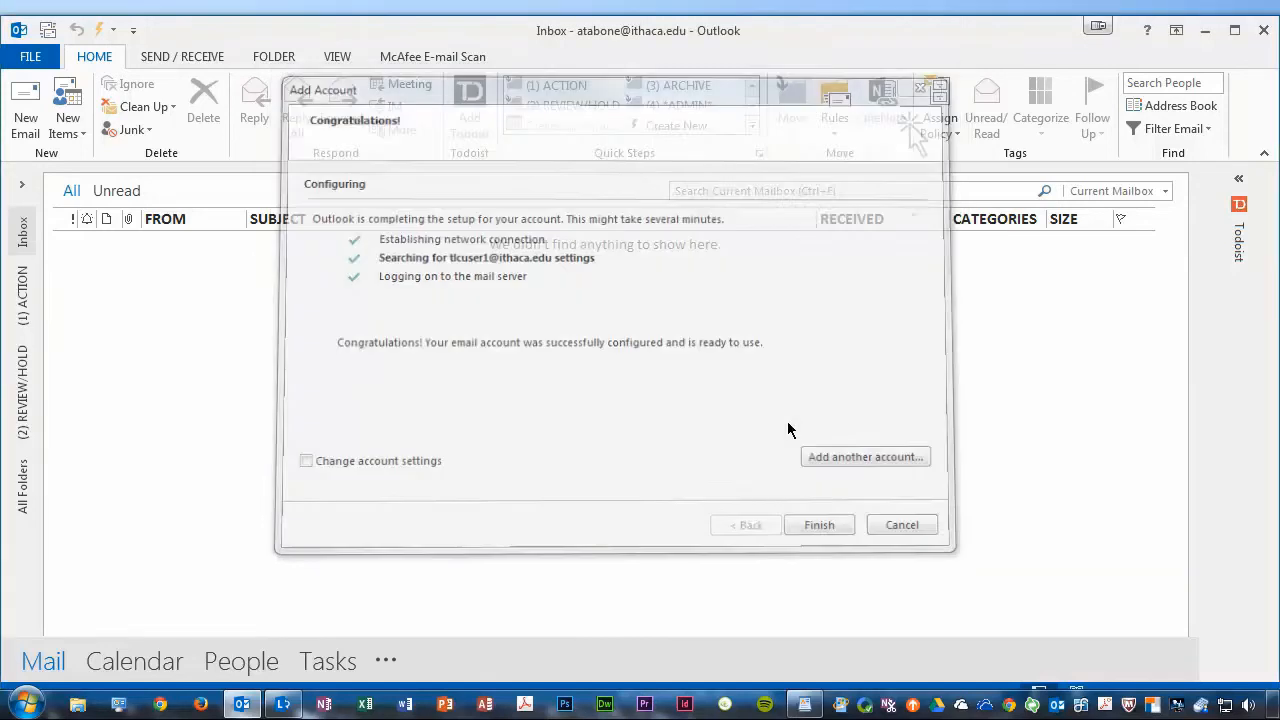
left_click(818, 524)
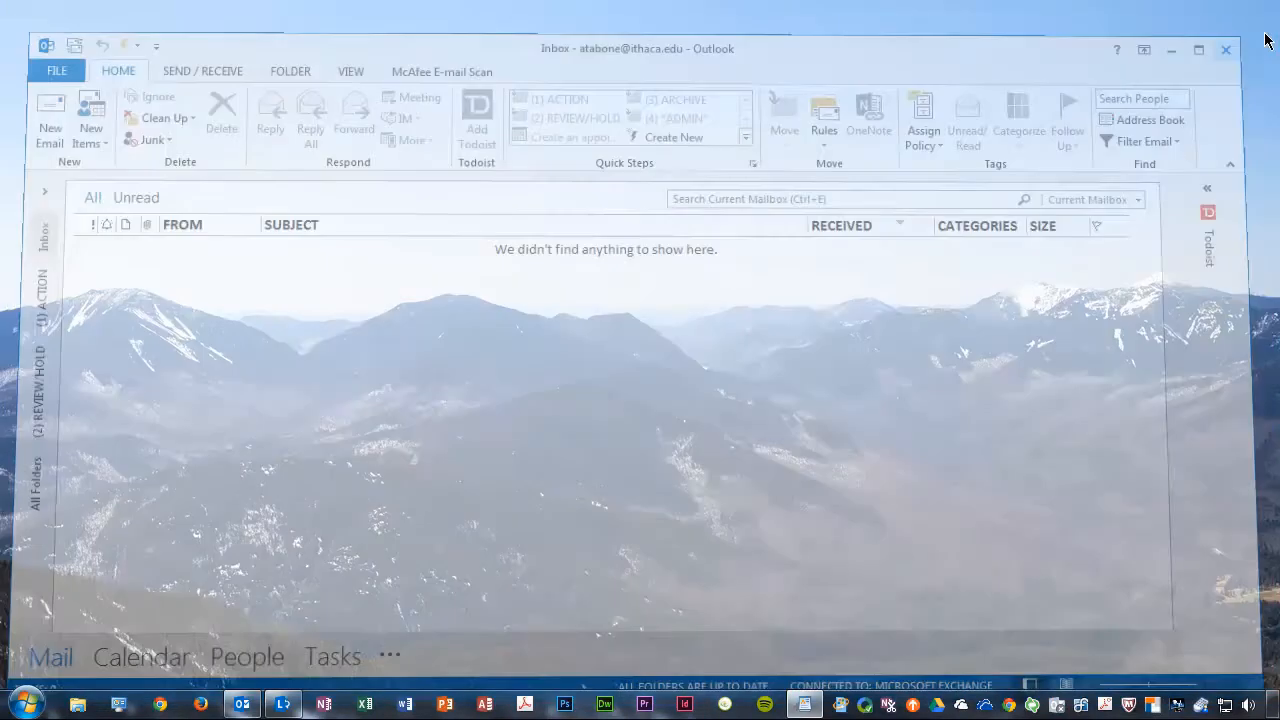